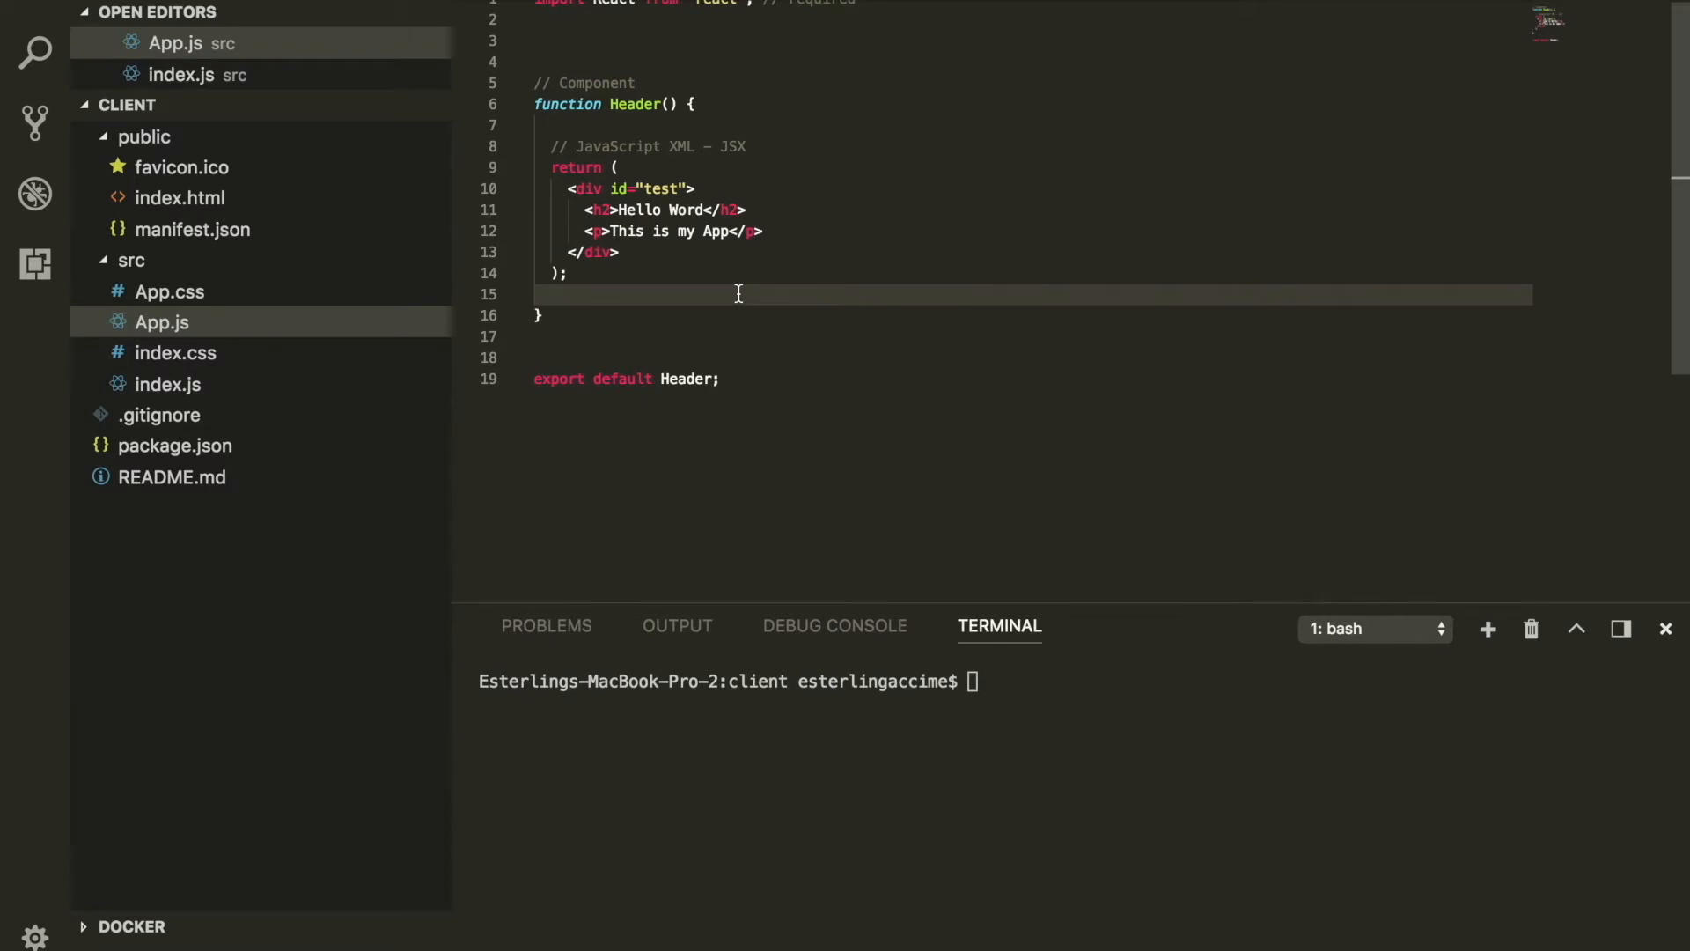
pyautogui.moveTo(609, 226)
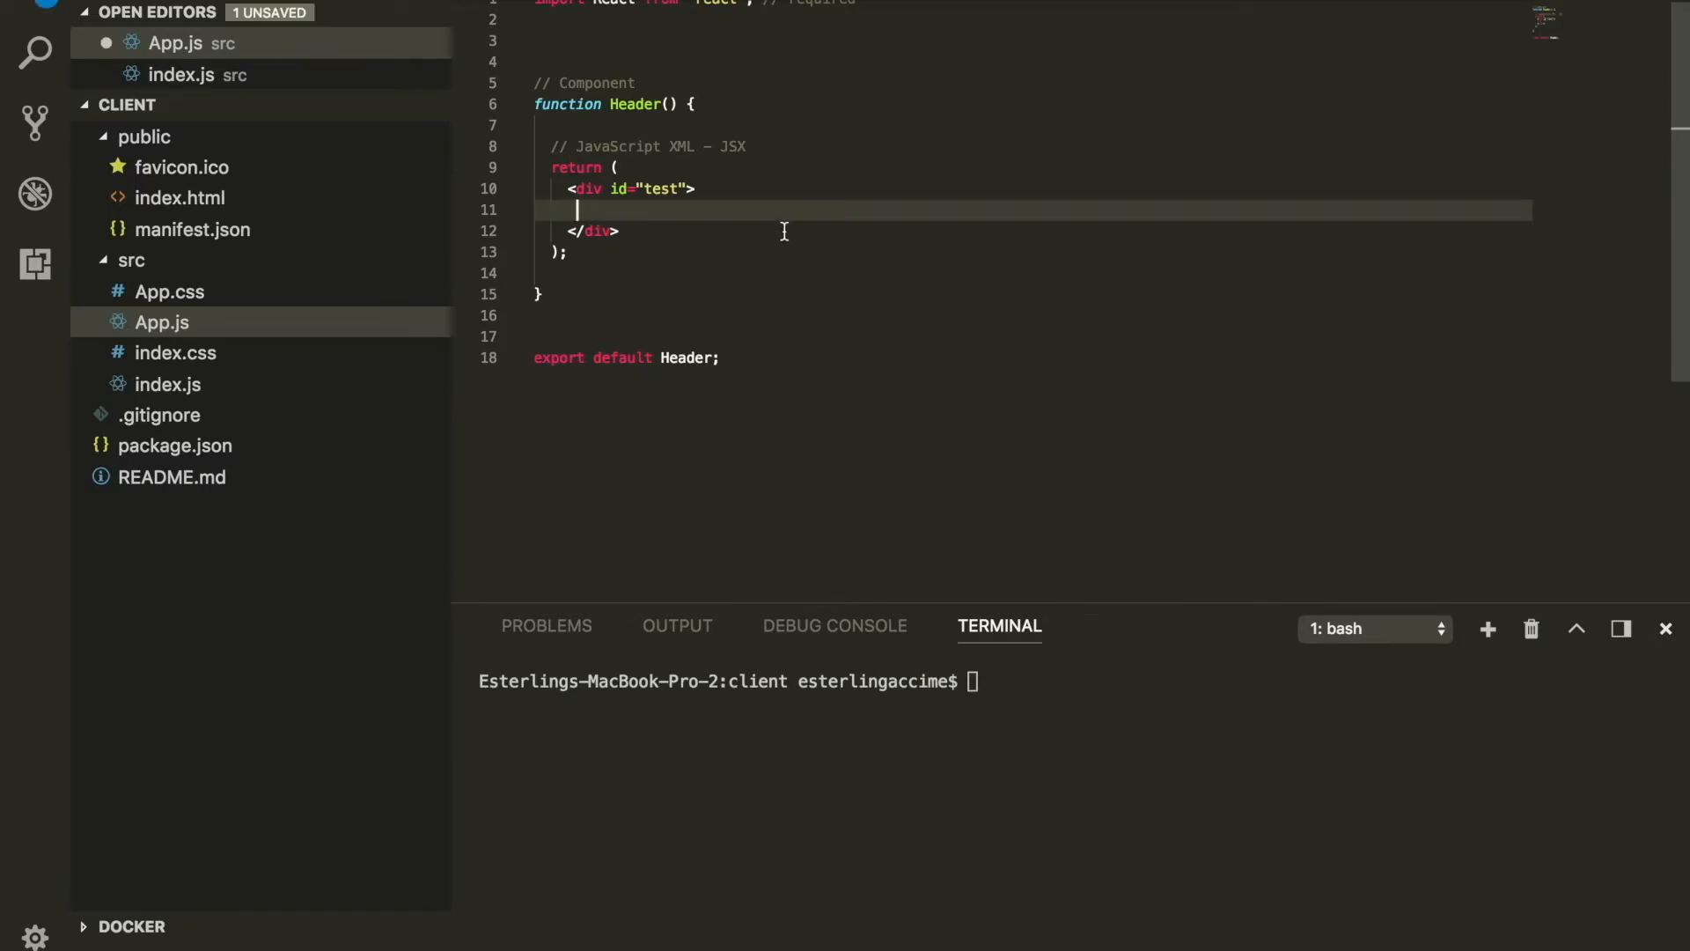
pyautogui.moveTo(648, 230)
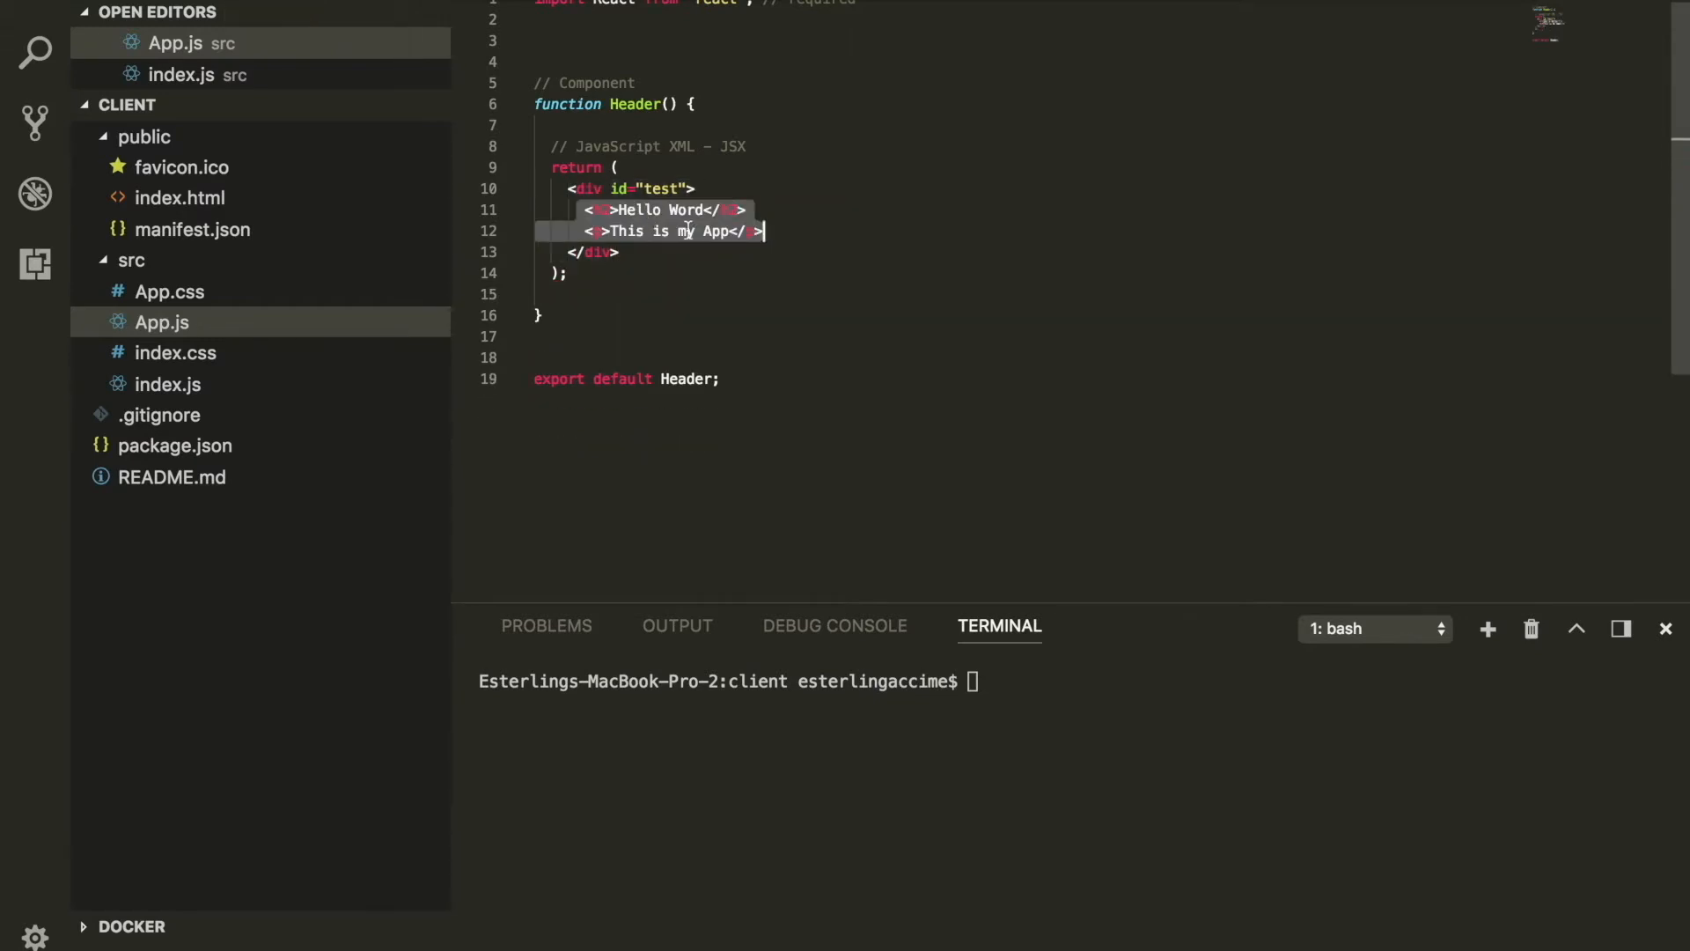
# Rename the Header wrapper div to section, then to header, before clearing the return
pyautogui.write('section')
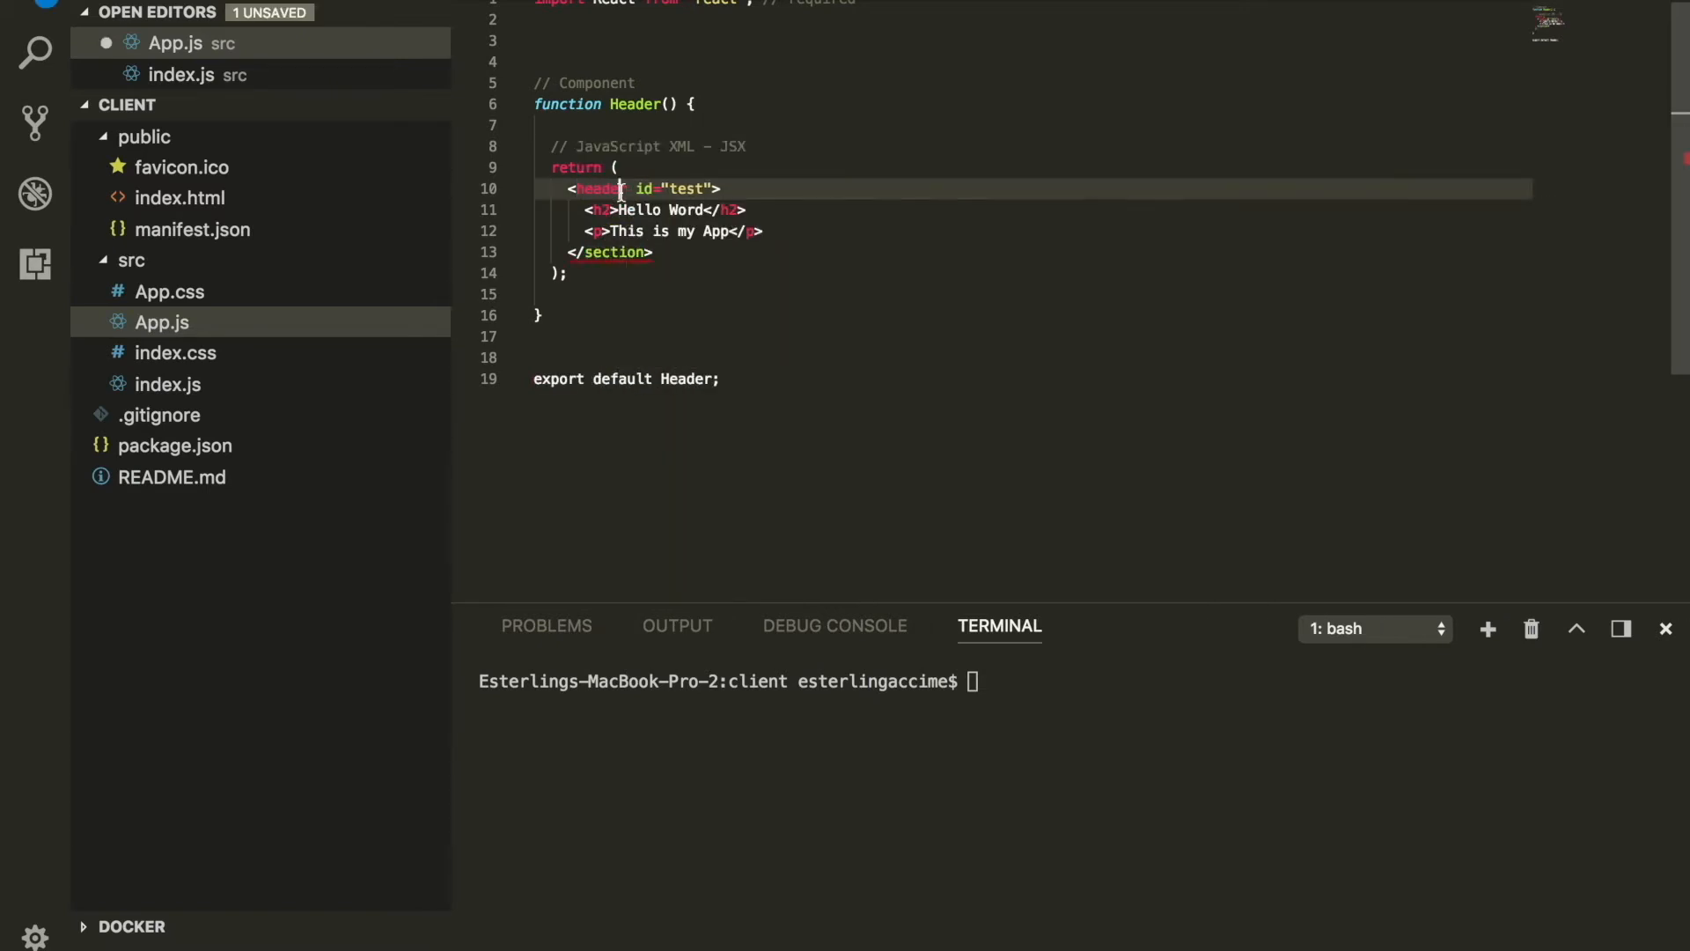
pyautogui.write('header')
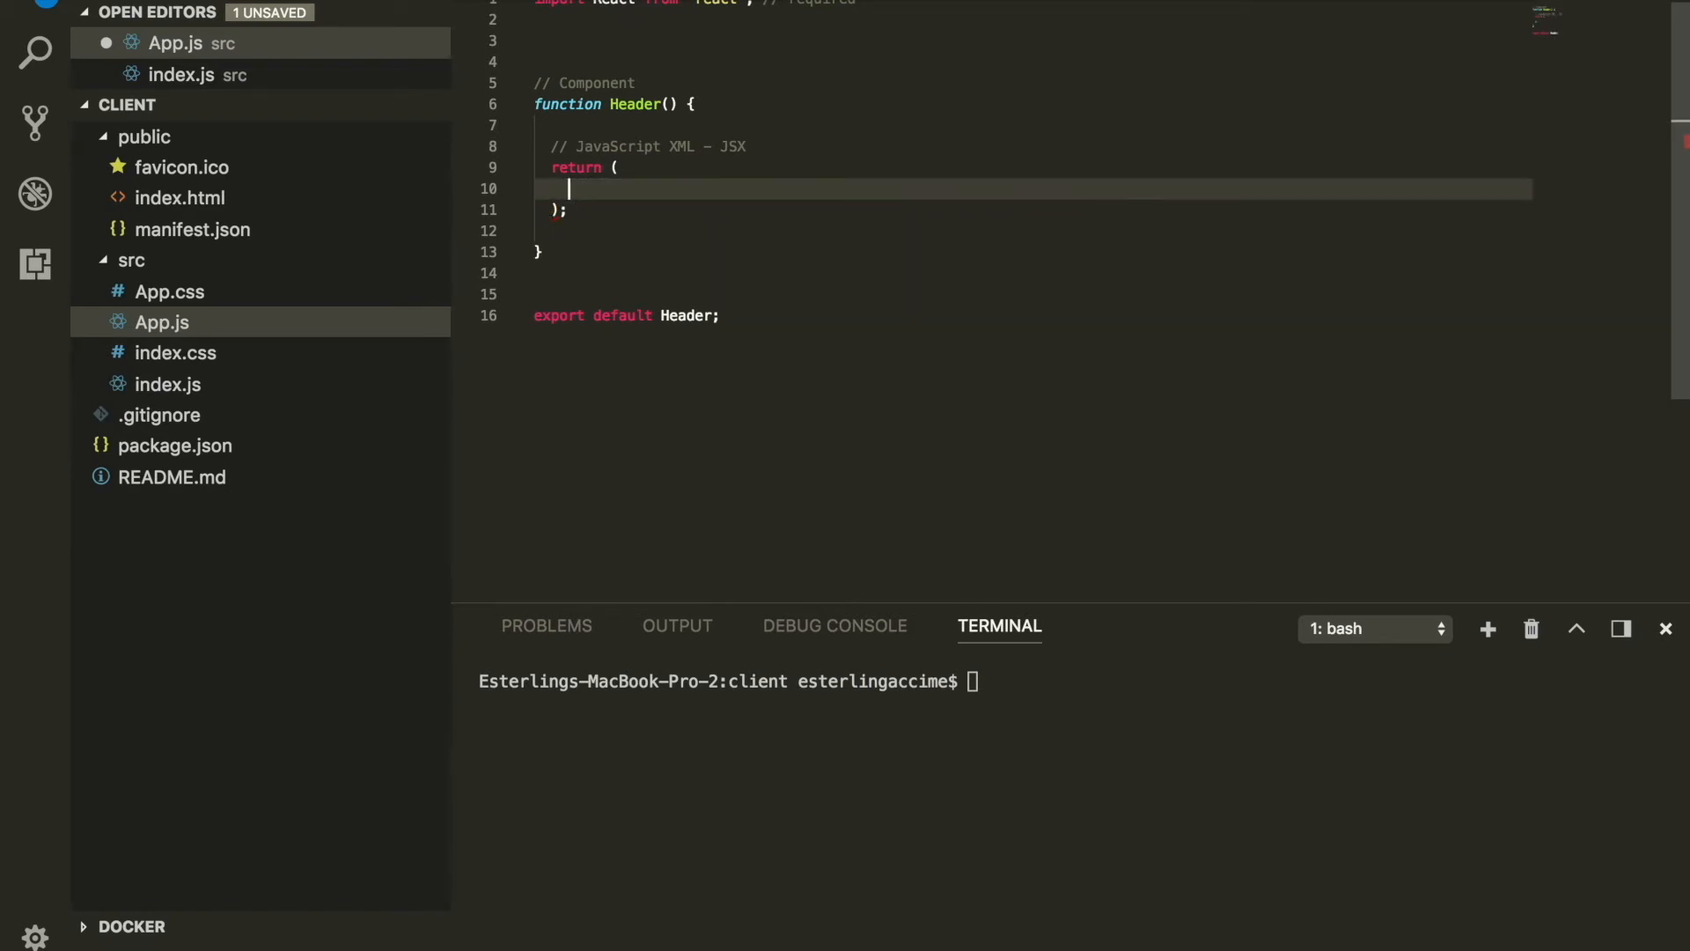
# Wrap Header's h2 and p in a React.Fragment with its closing </React.Fragment> tag
pyautogui.write('React.')
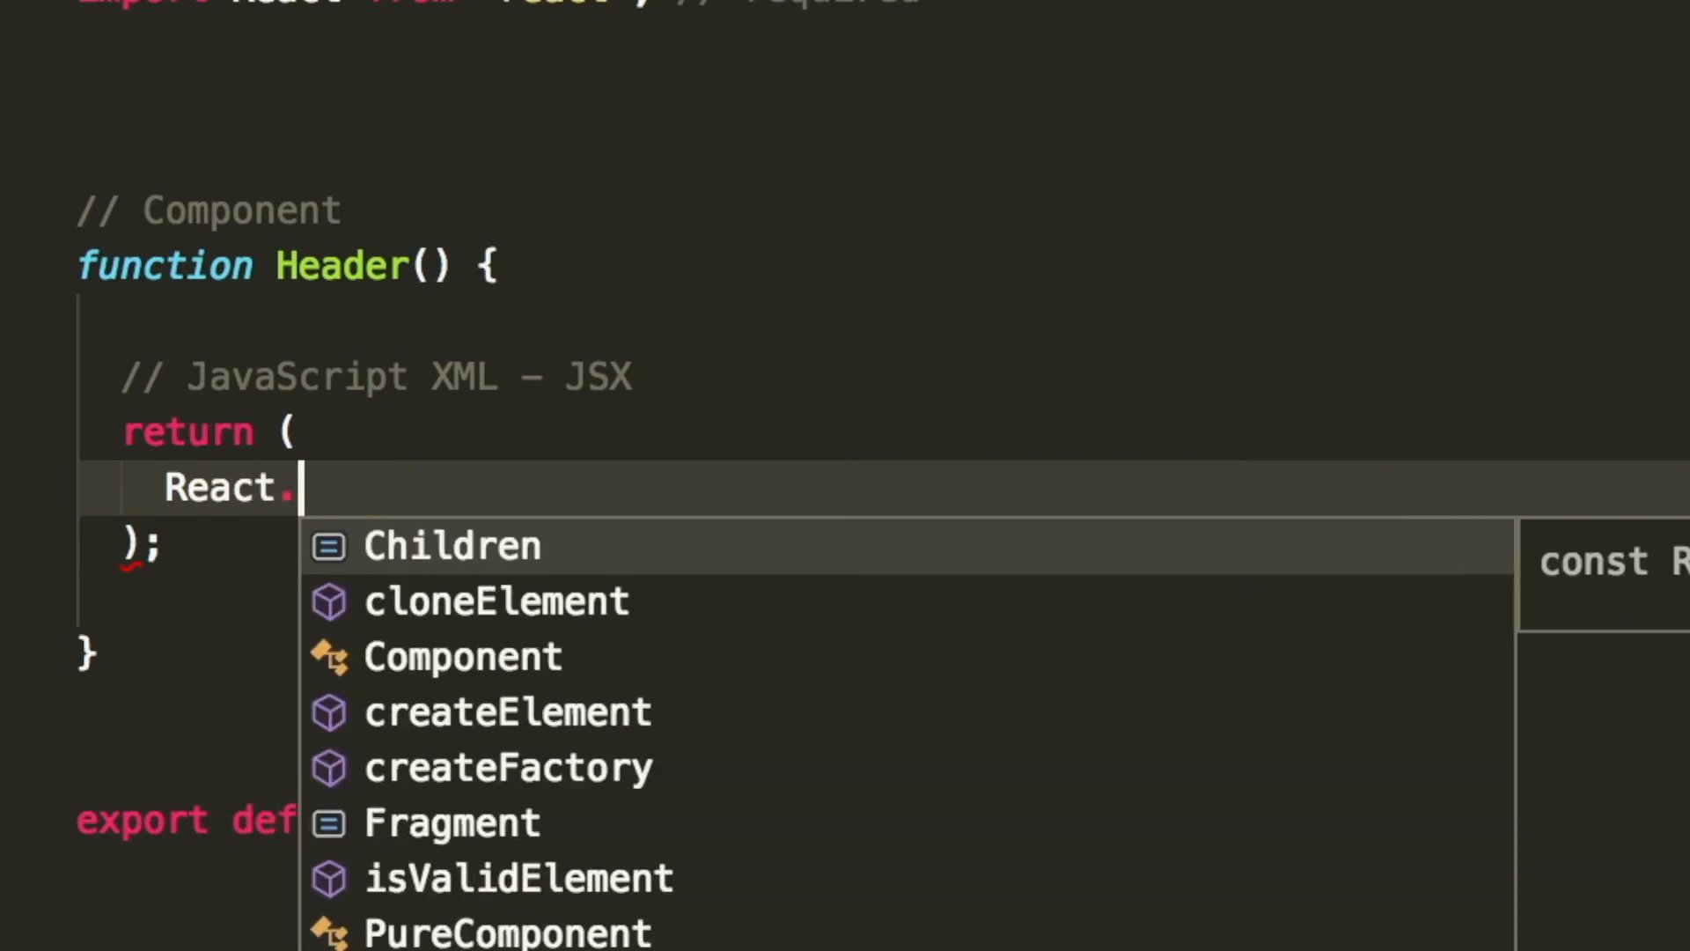
pyautogui.click(451, 821)
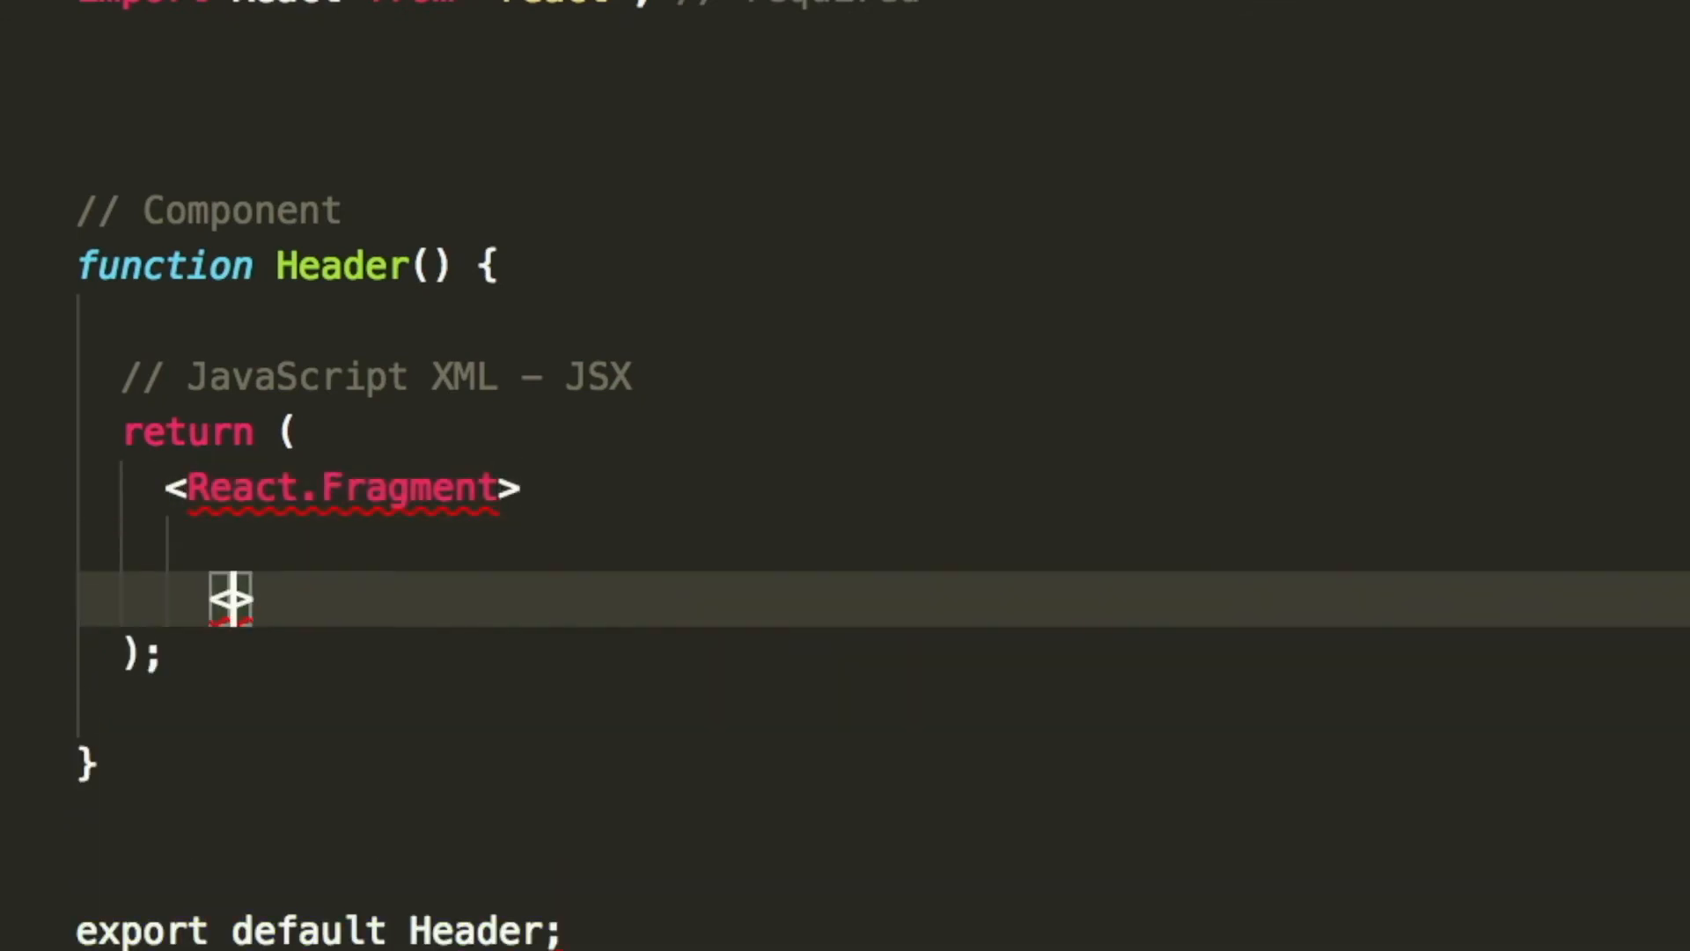
pyautogui.write('</React.Fragment>')
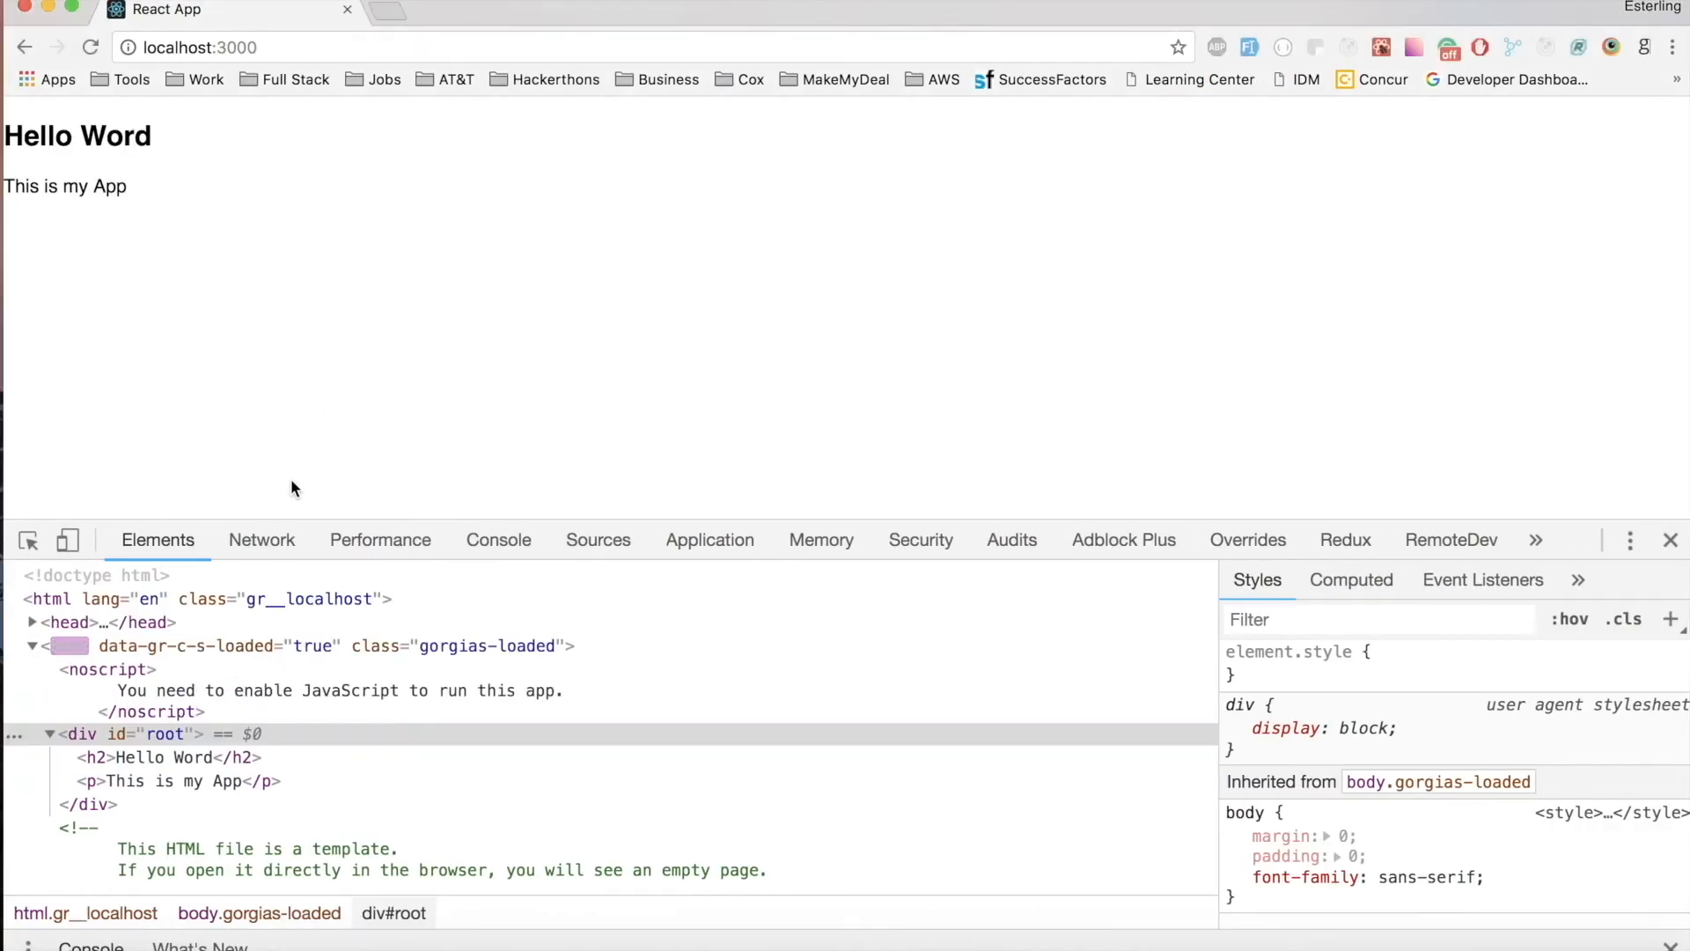
# Inspect div#root in Chrome DevTools to confirm the h2 and p render directly inside
pyautogui.click(167, 757)
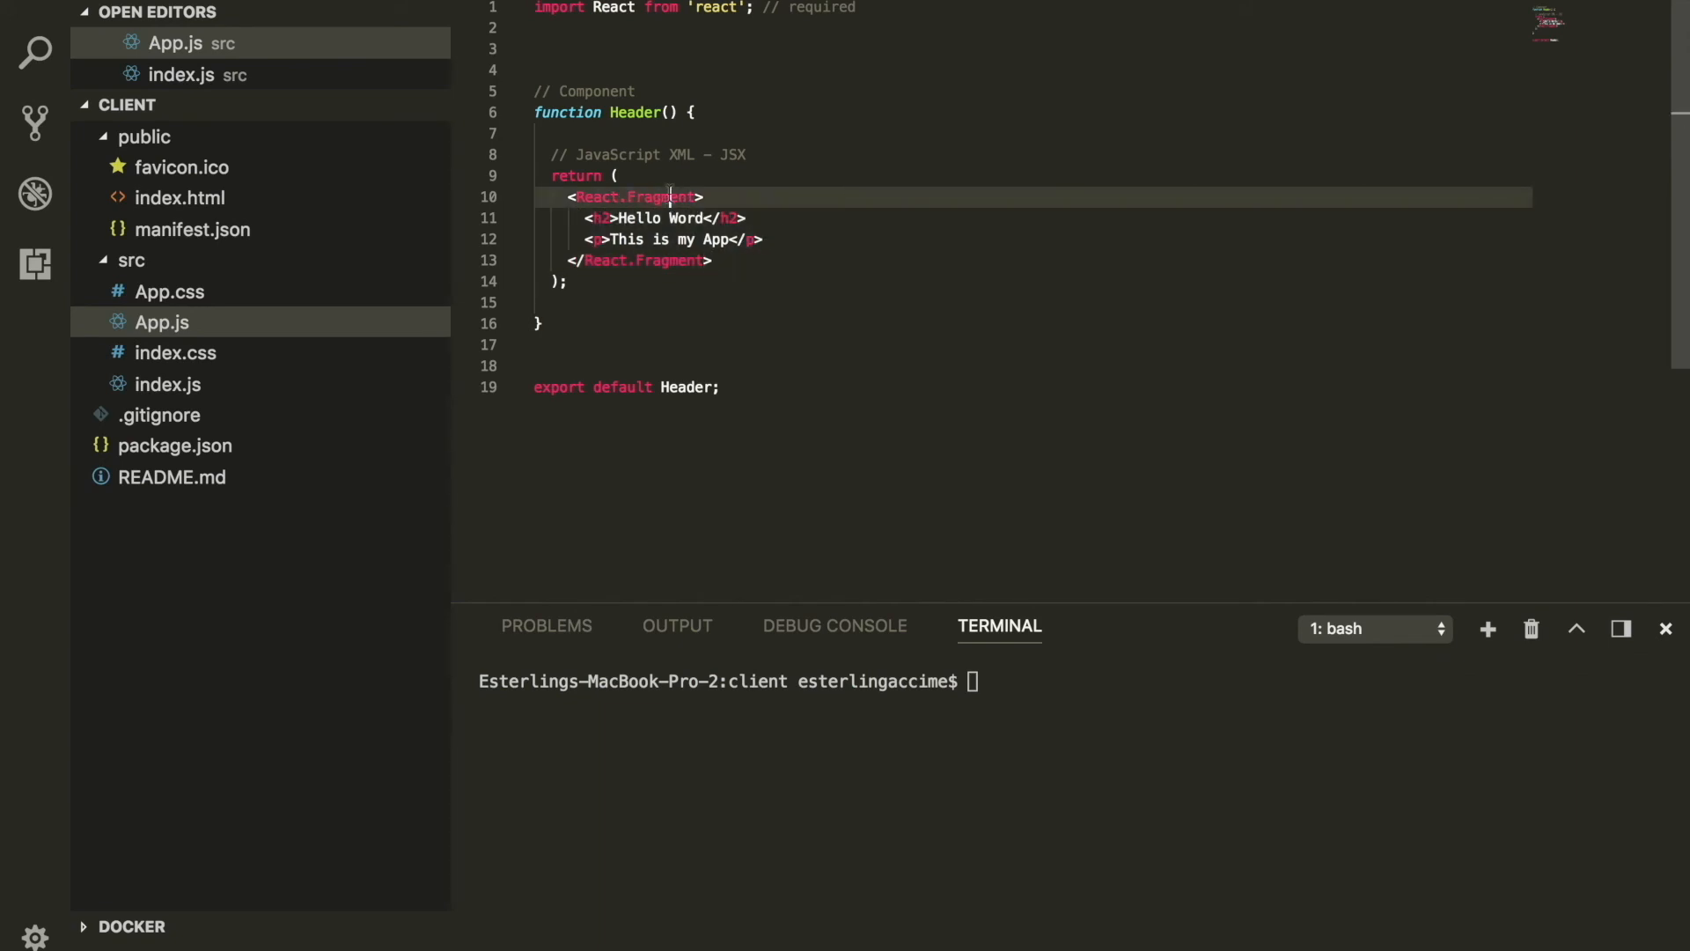
# Select the word Fragment in the opening React.Fragment tag of App.js
pyautogui.doubleClick(663, 196)
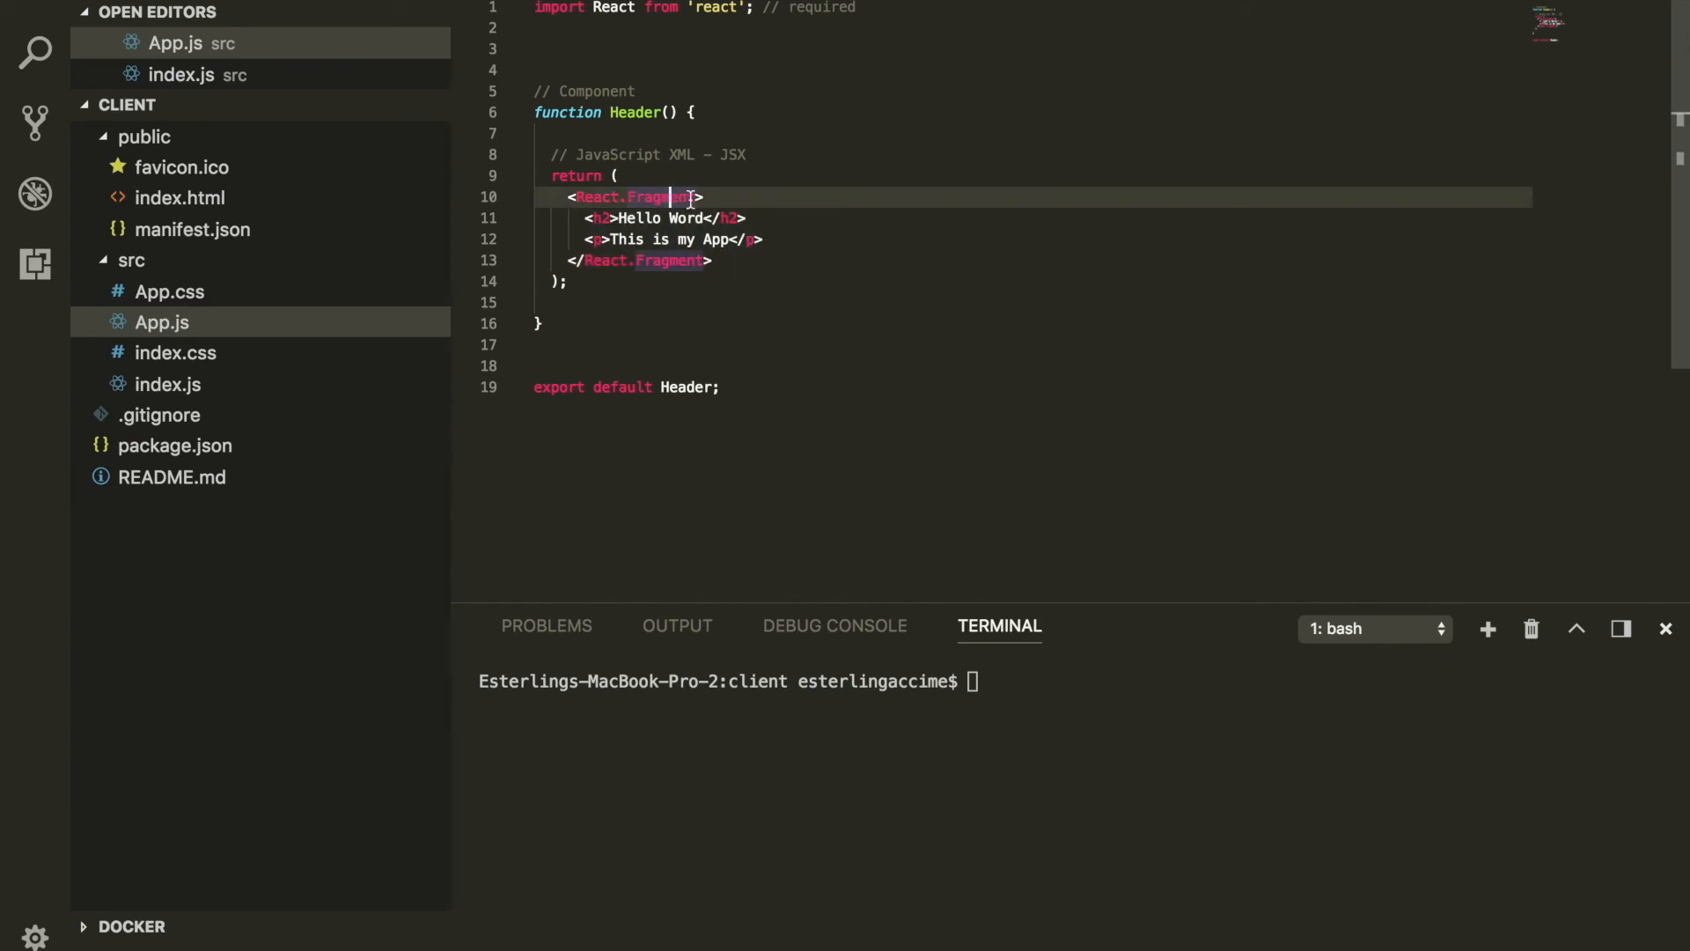